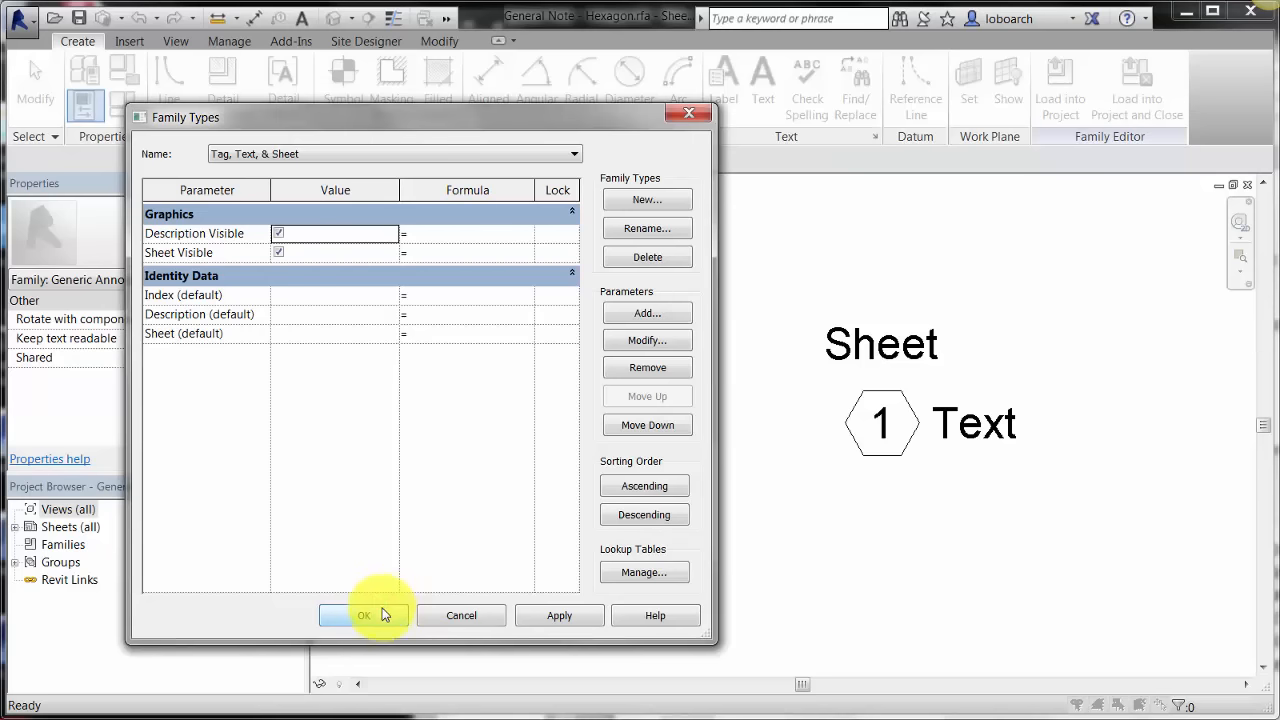
Accept the hexagon note family's types and load the family into the Note_Block project.
left_click(364, 616)
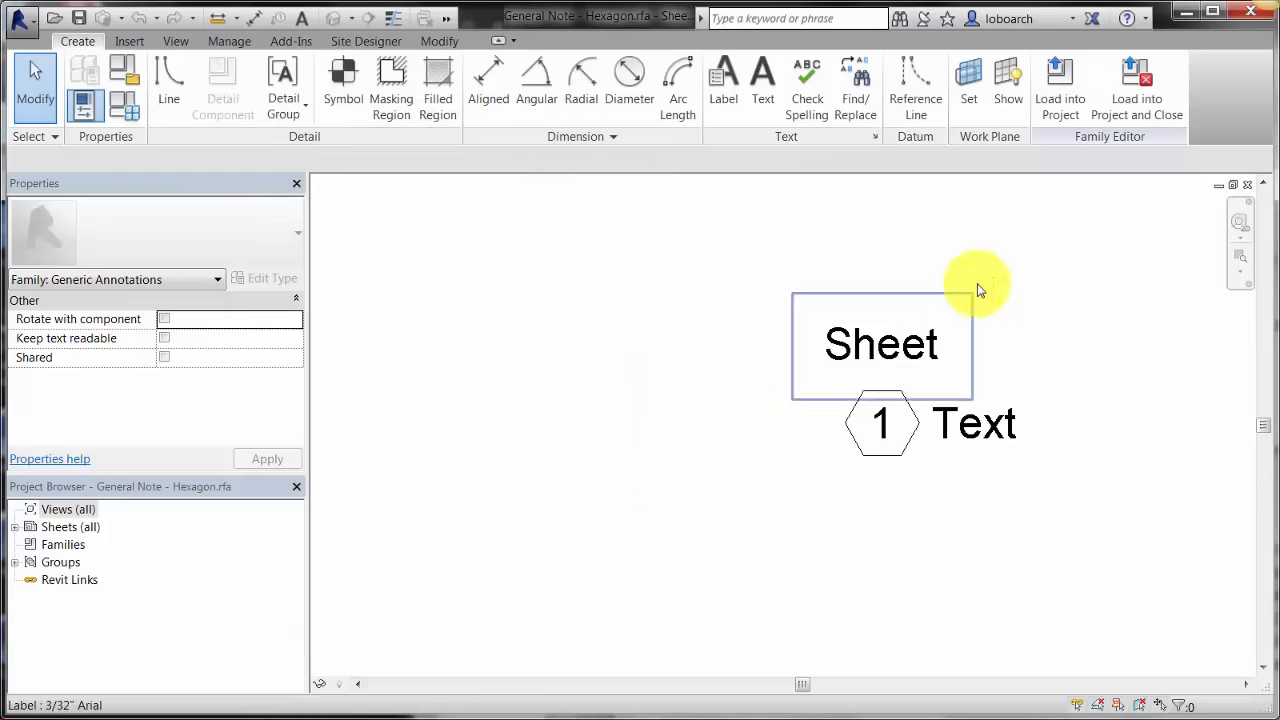
left_click(1136, 88)
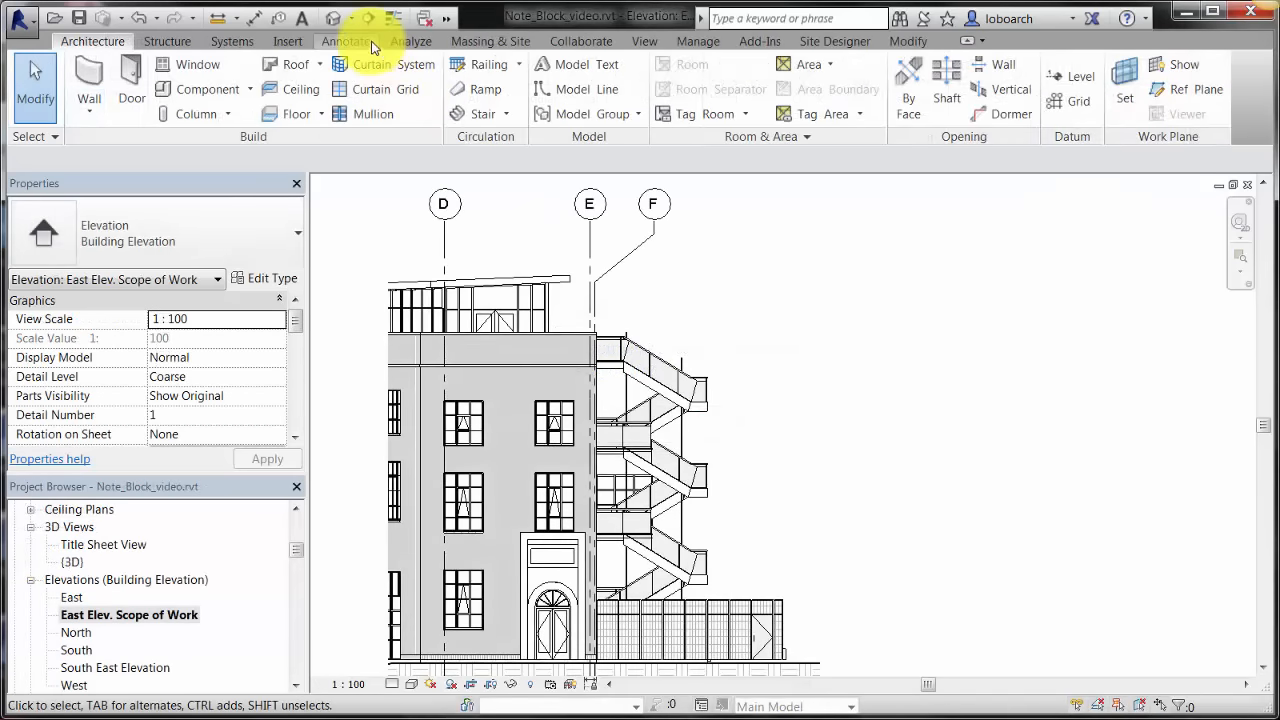
Place General Note - Hexagon symbols with leaders on the east elevation via Annotate > Symbol.
left_click(344, 40)
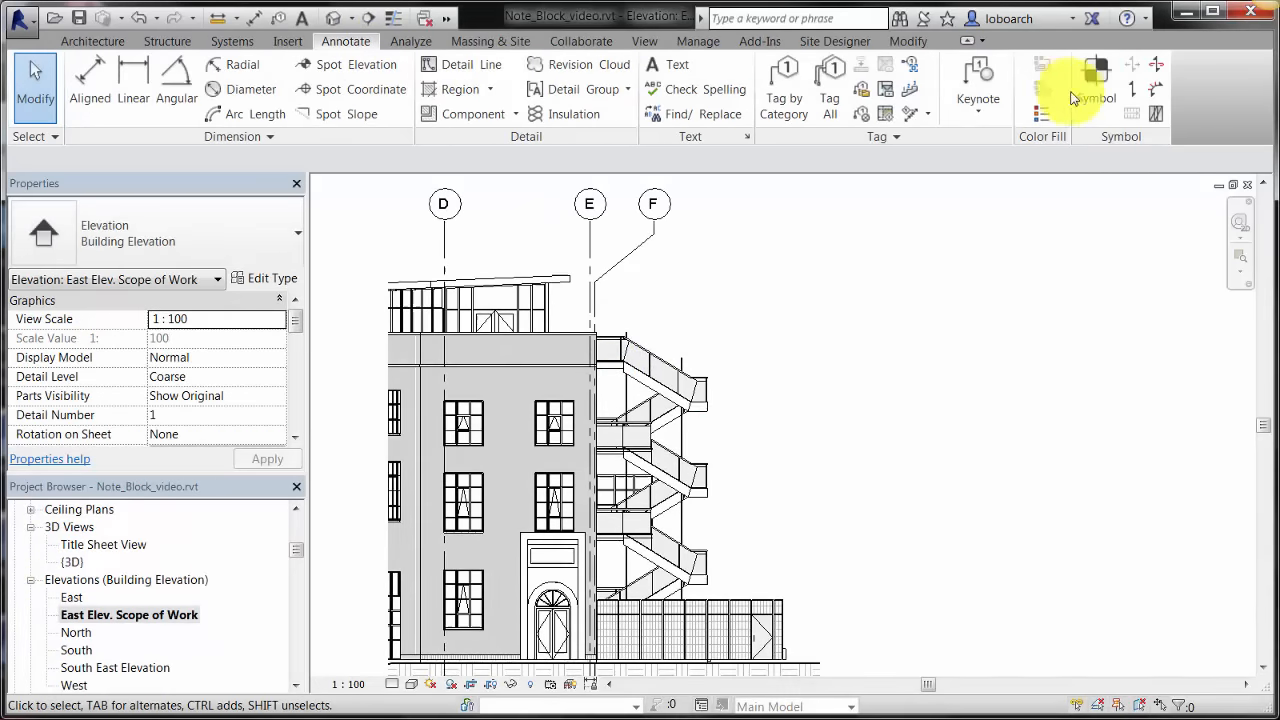
left_click(1096, 84)
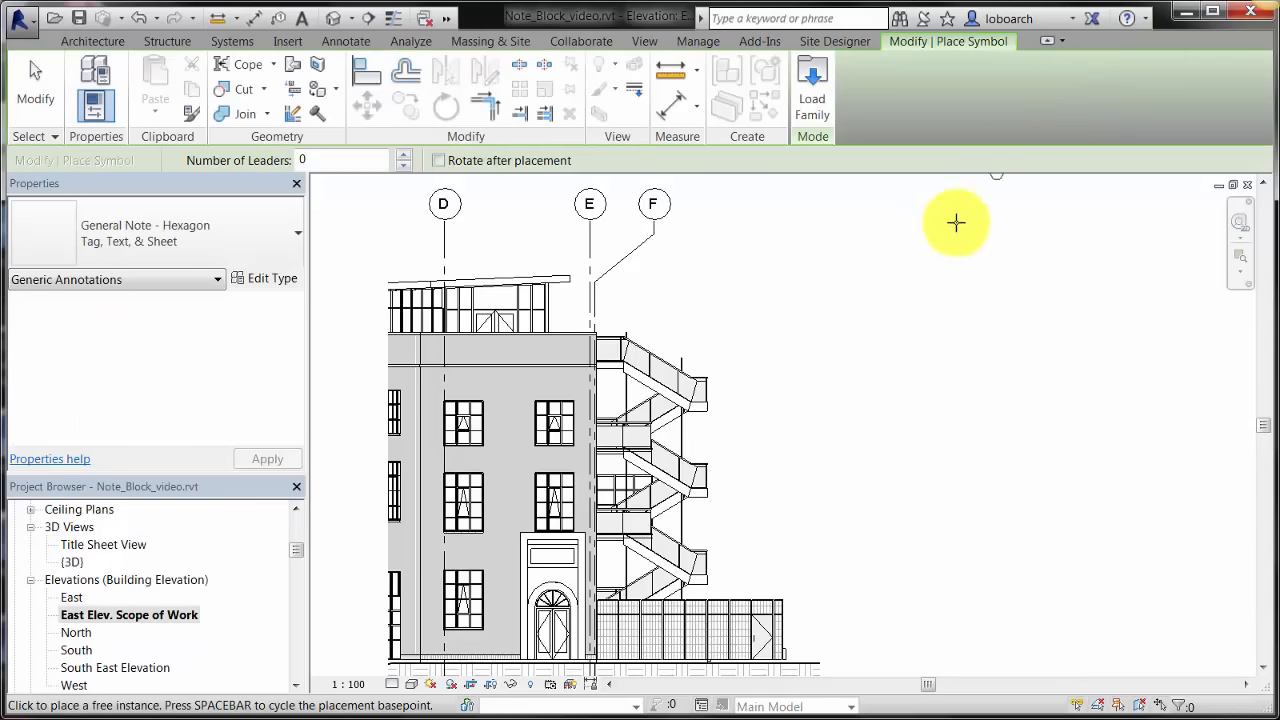
mouse_move(772, 568)
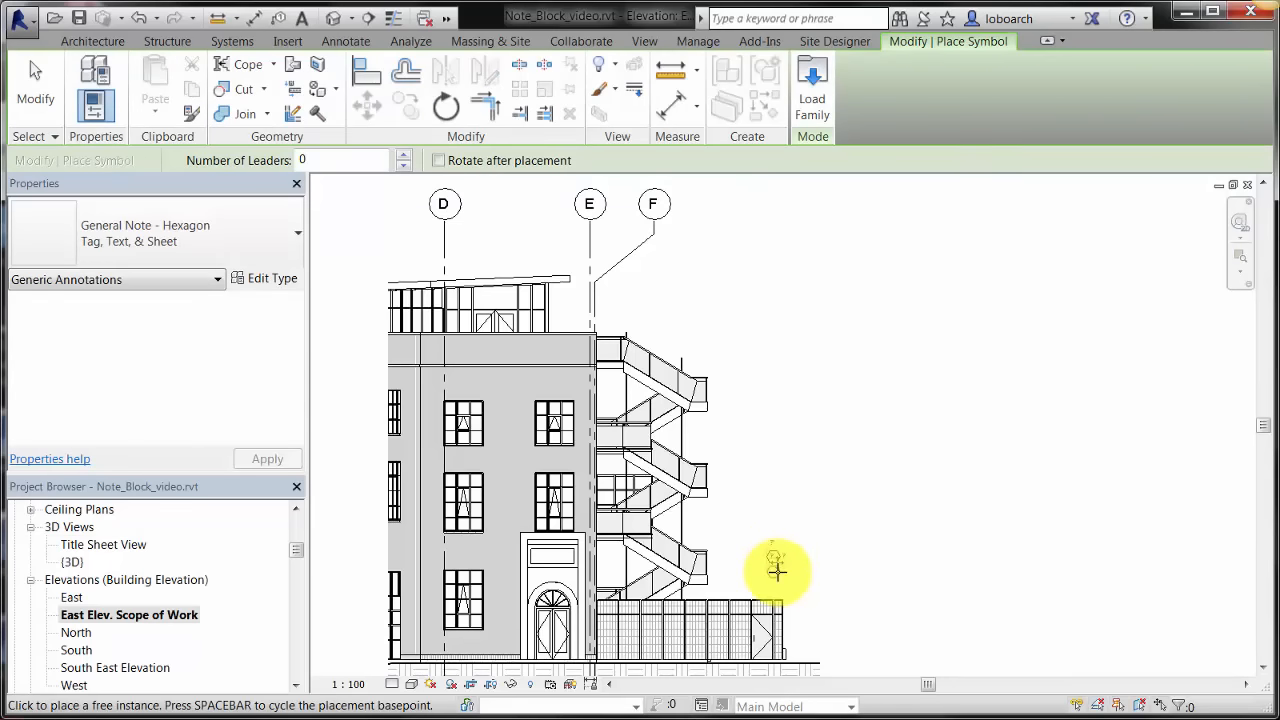
left_click(776, 570)
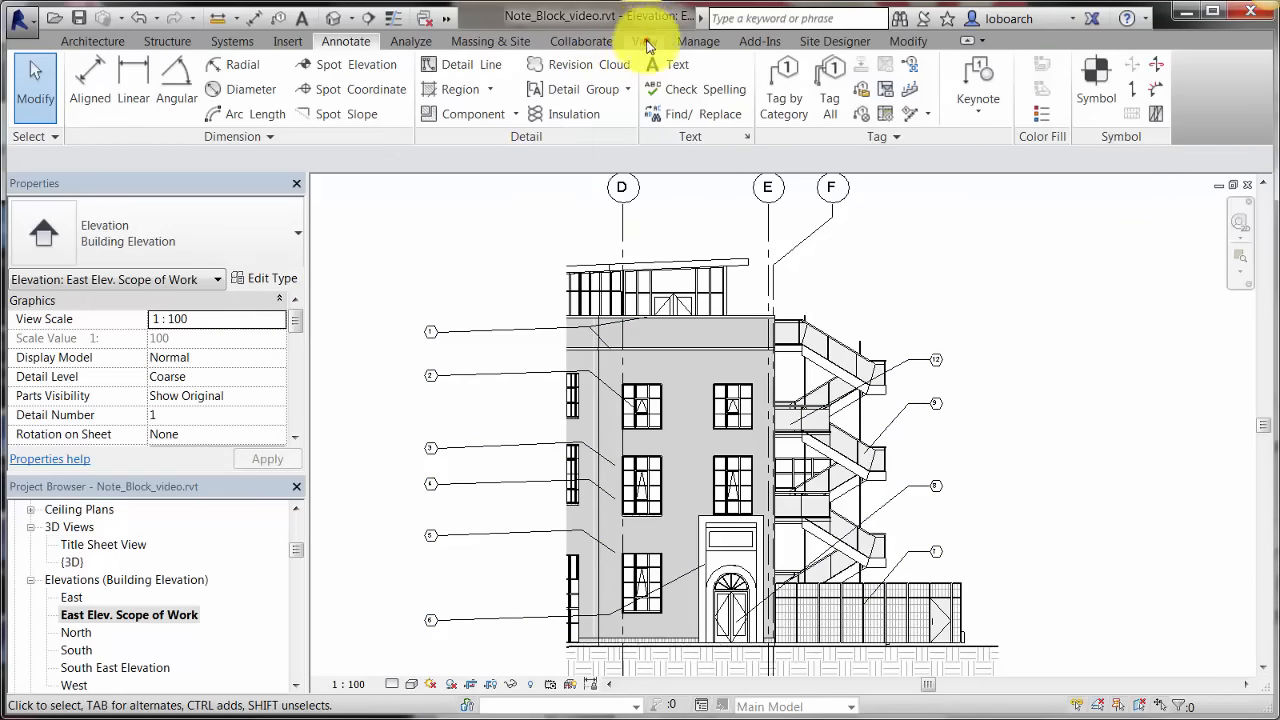
Create a Note Block schedule for General Note - Hexagon named 'Scope of Work - General Notes'.
left_click(644, 40)
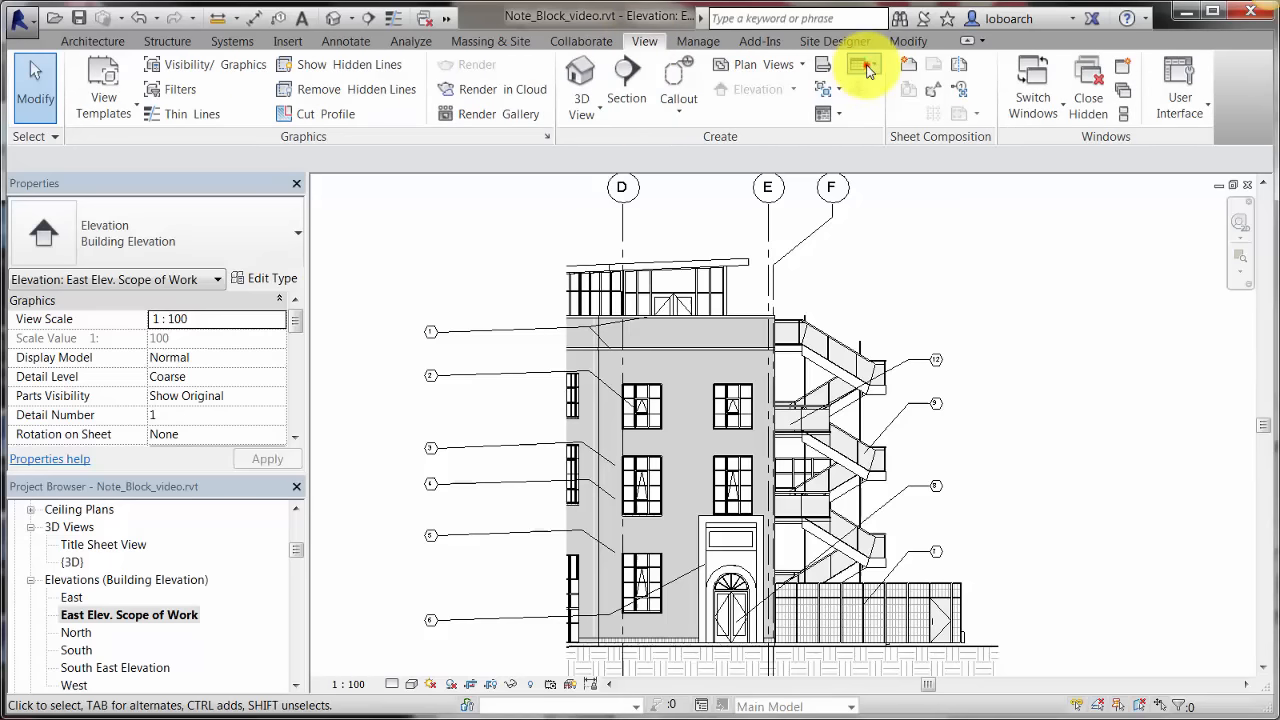
left_click(864, 64)
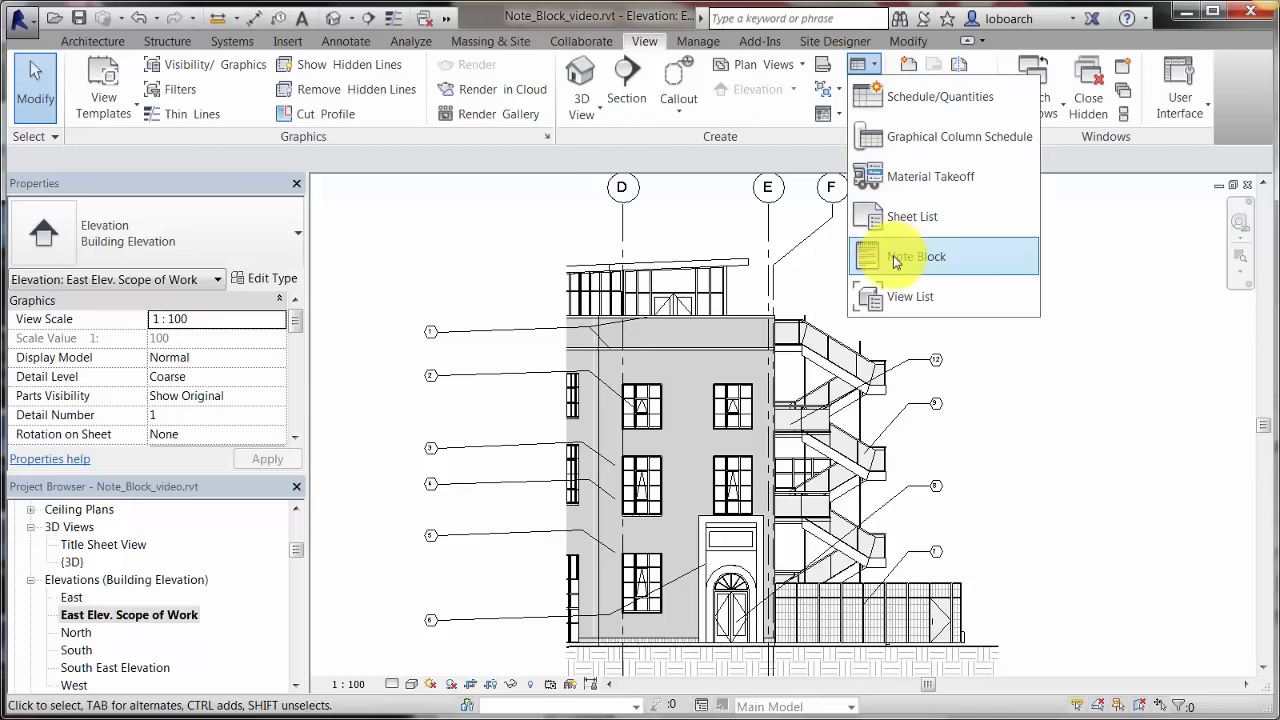
left_click(916, 256)
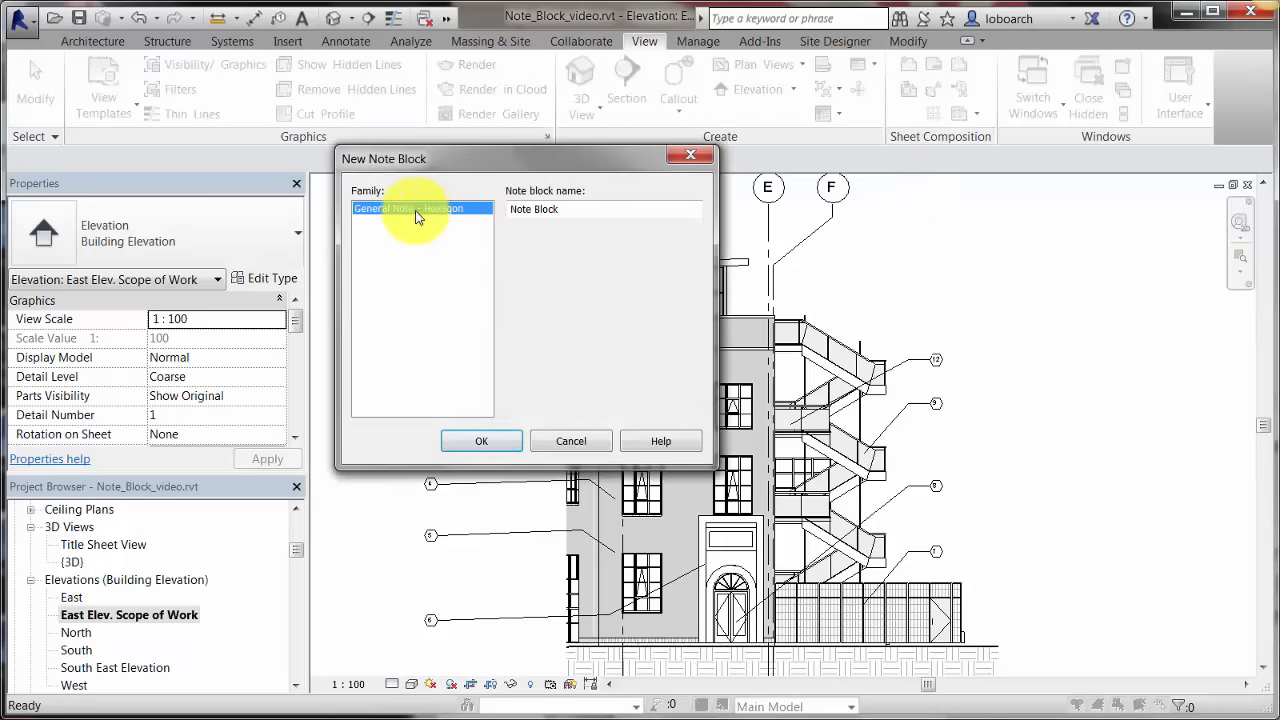
left_click(572, 210)
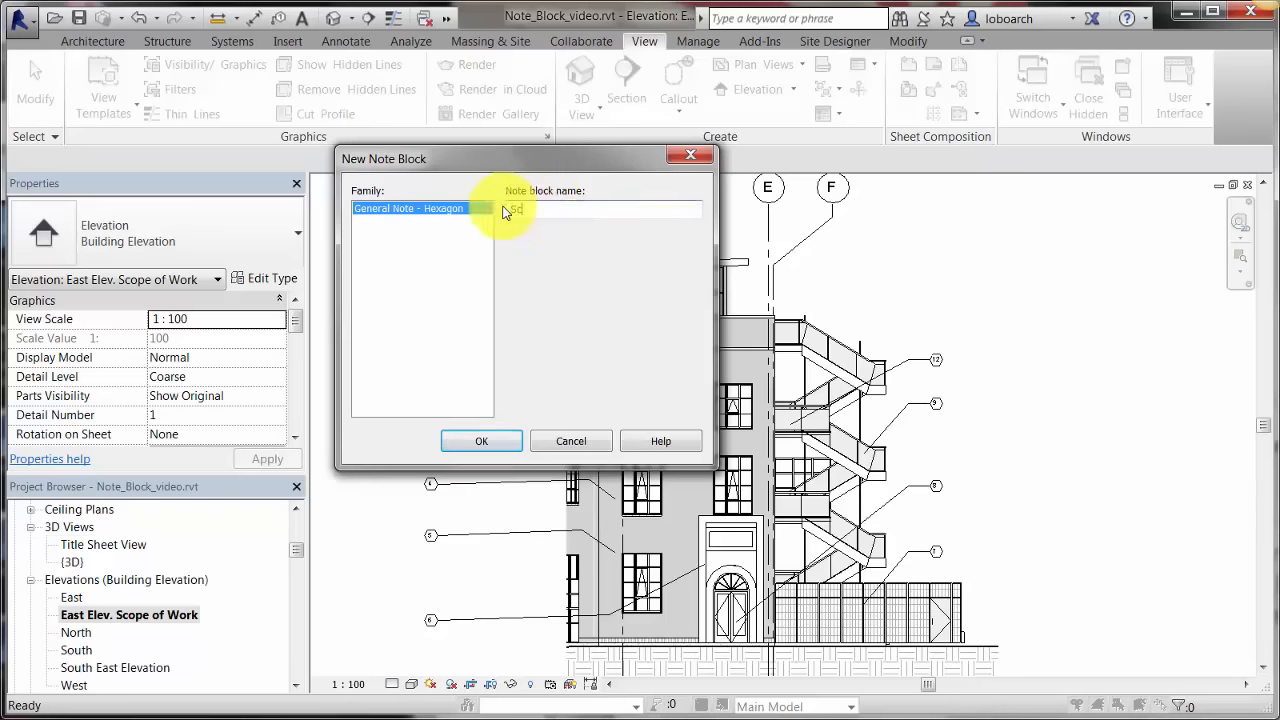
type("Scope of Work - General Notes")
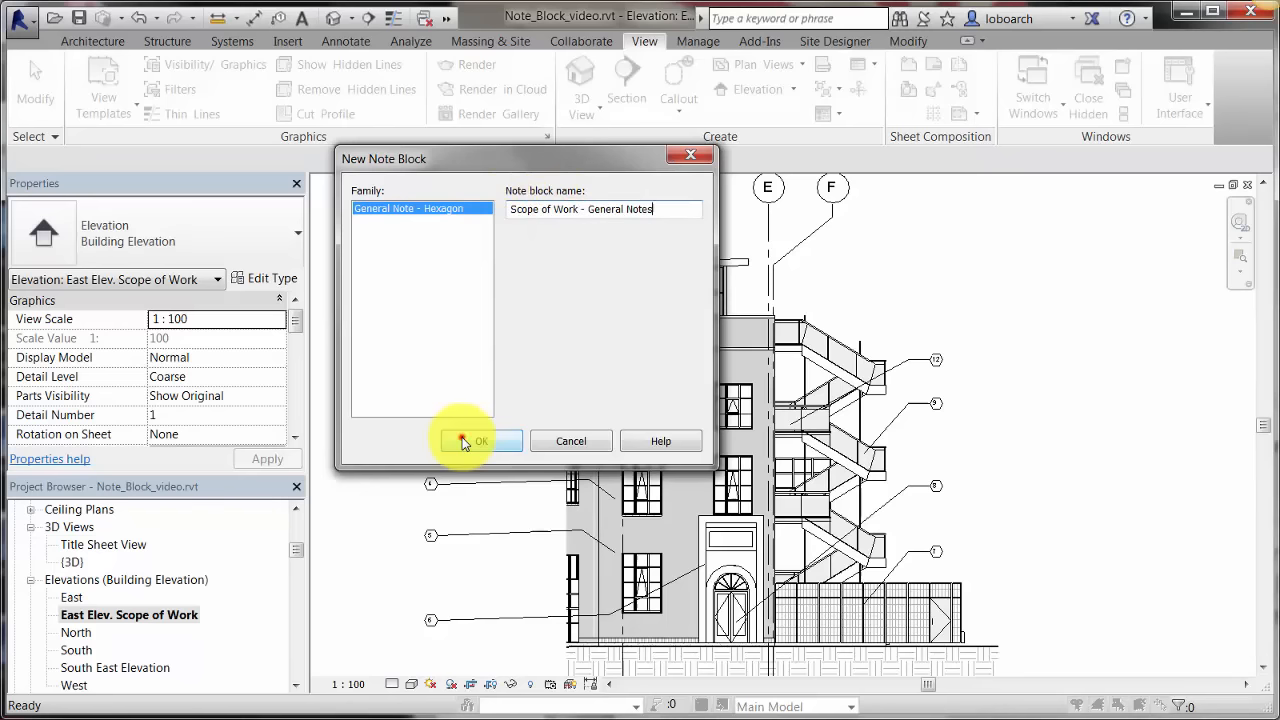
left_click(480, 442)
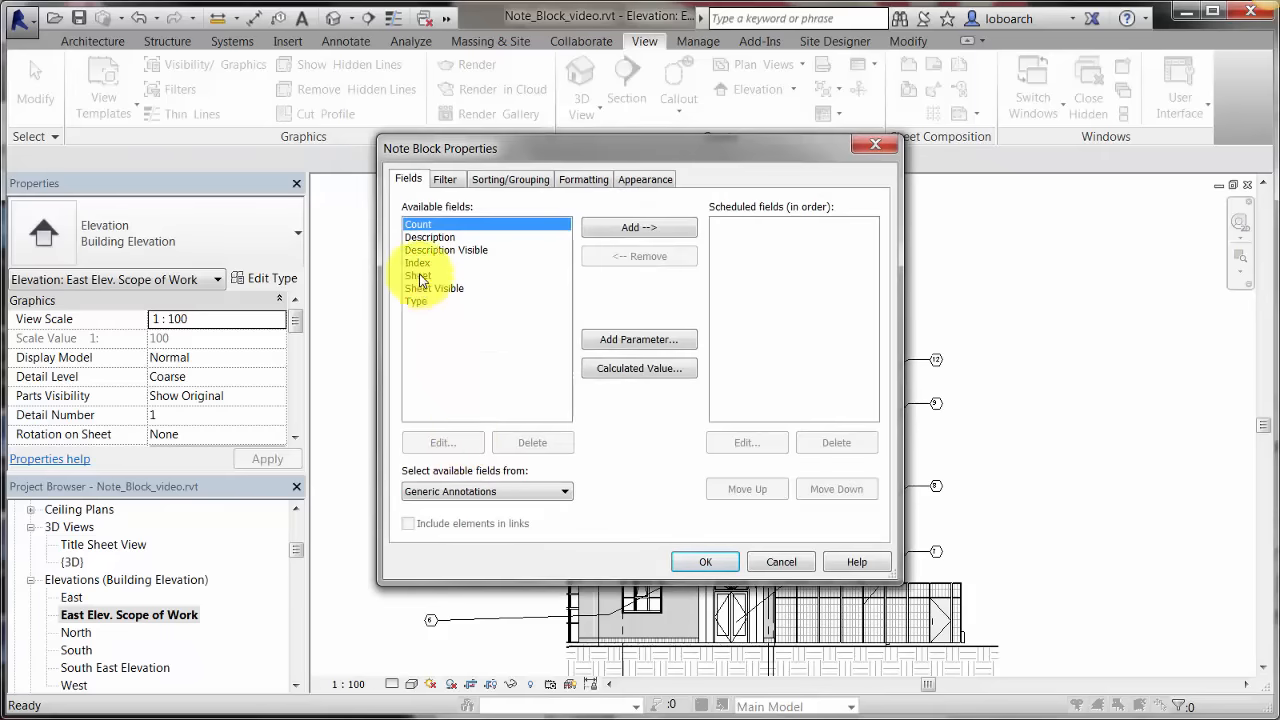
Add Index, Description and Sheet fields and sort the schedule by Index.
left_click(418, 262)
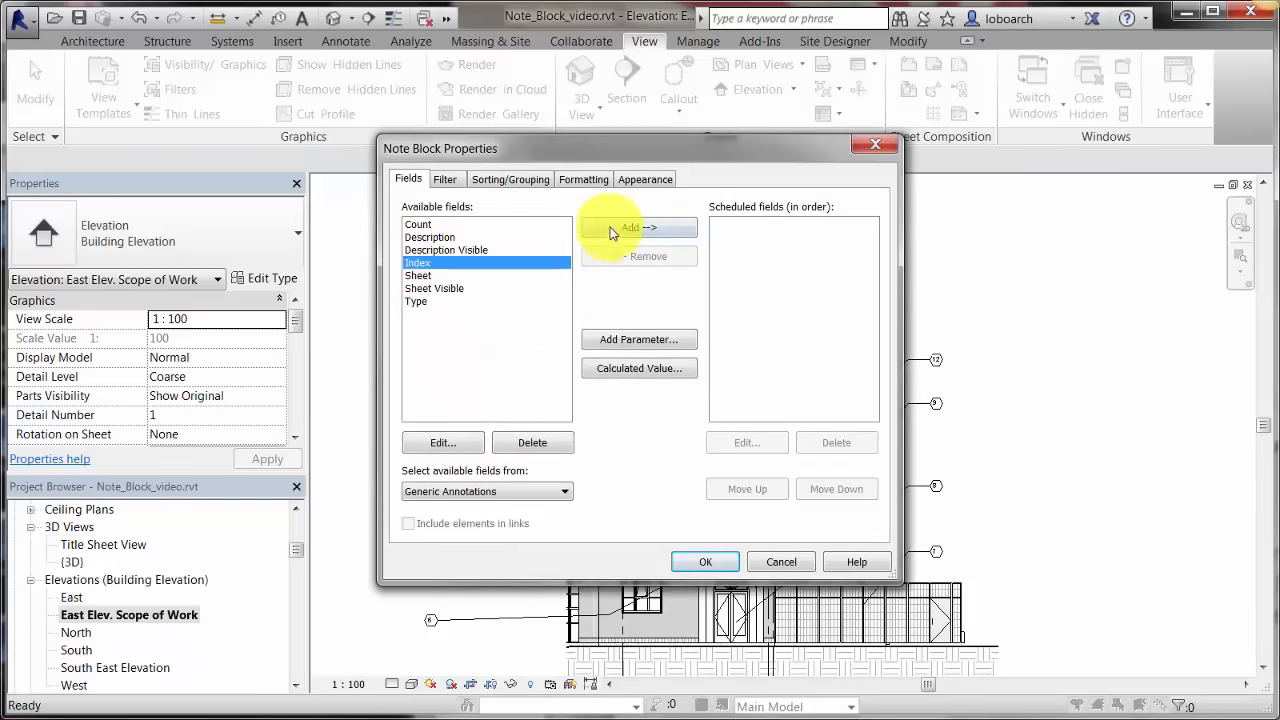
left_click(640, 228)
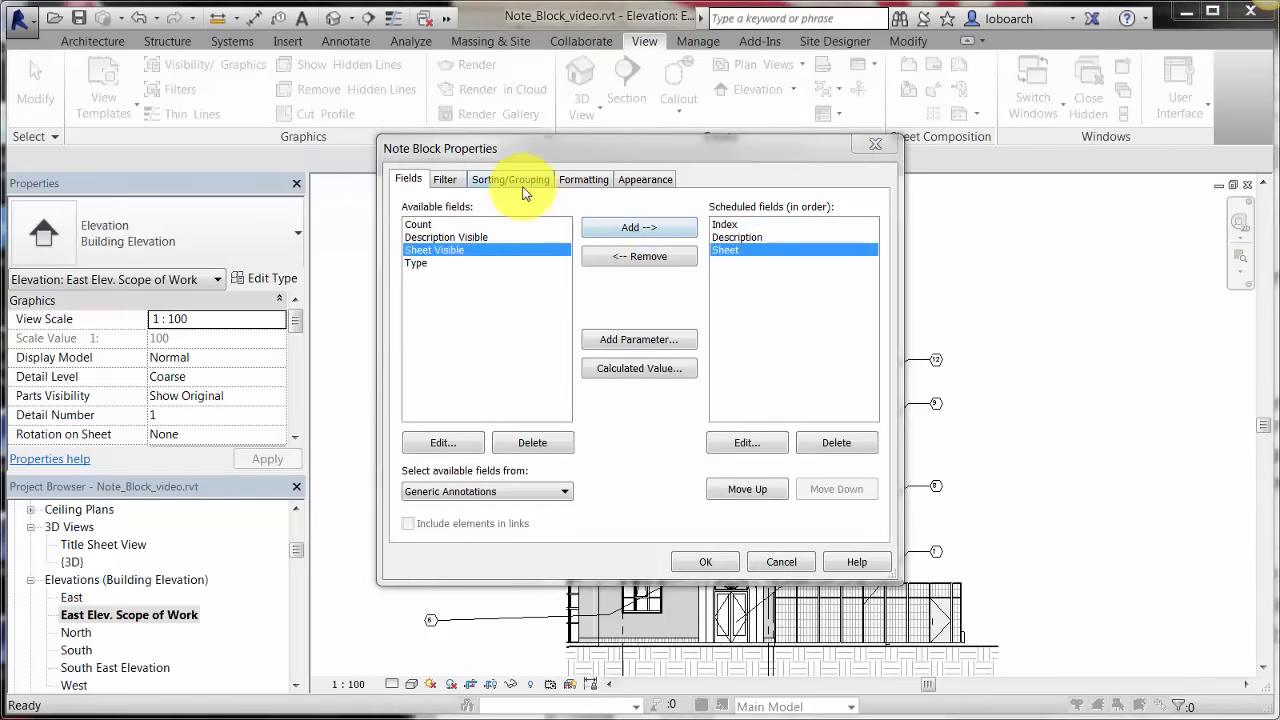
left_click(510, 180)
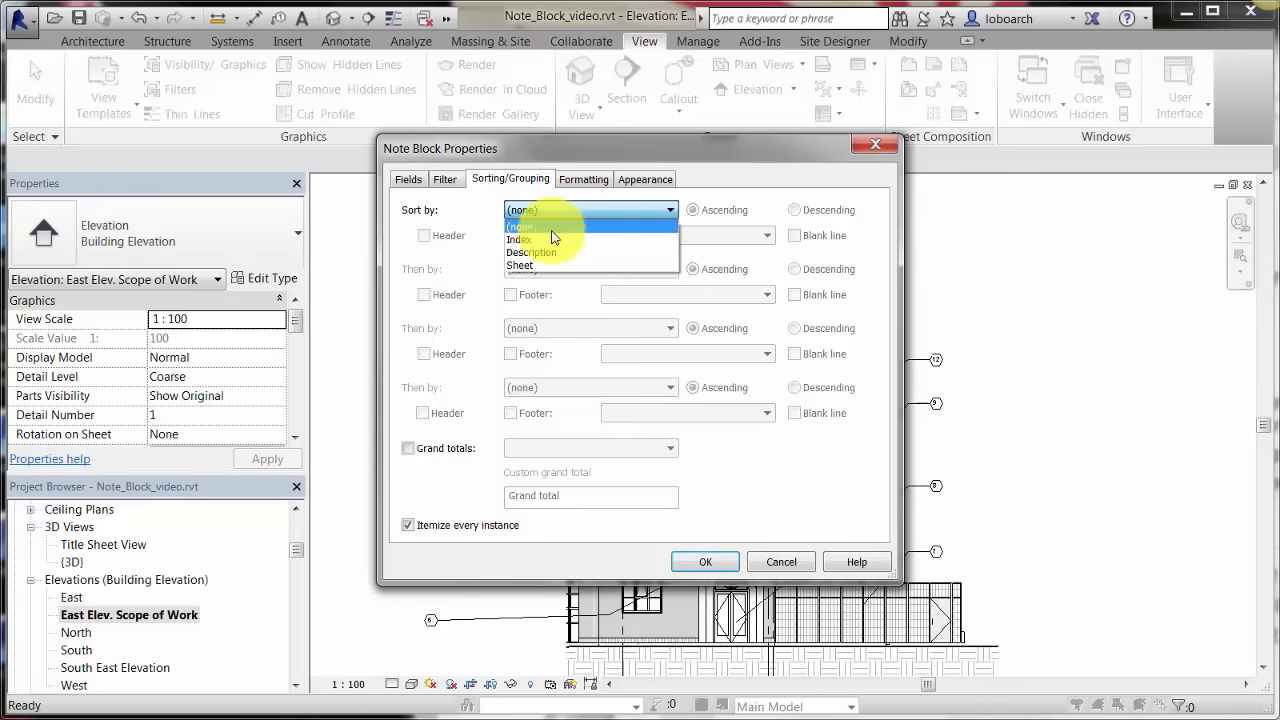
left_click(520, 238)
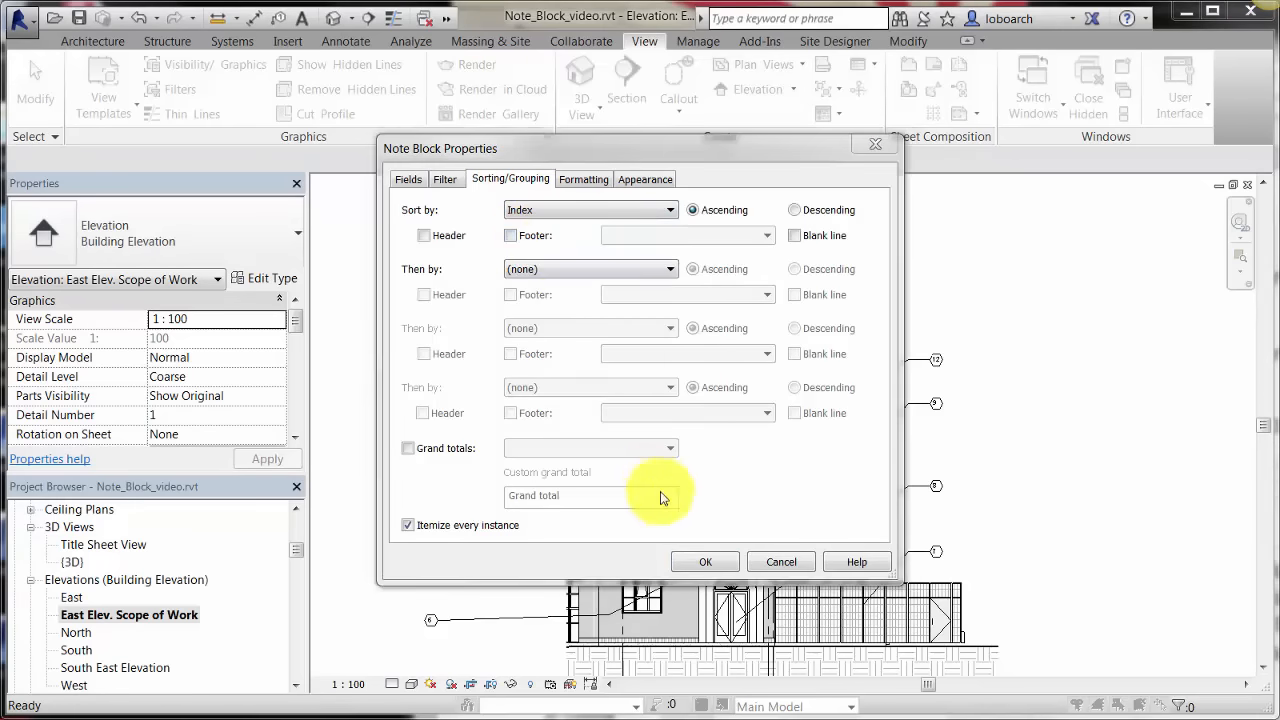
left_click(704, 560)
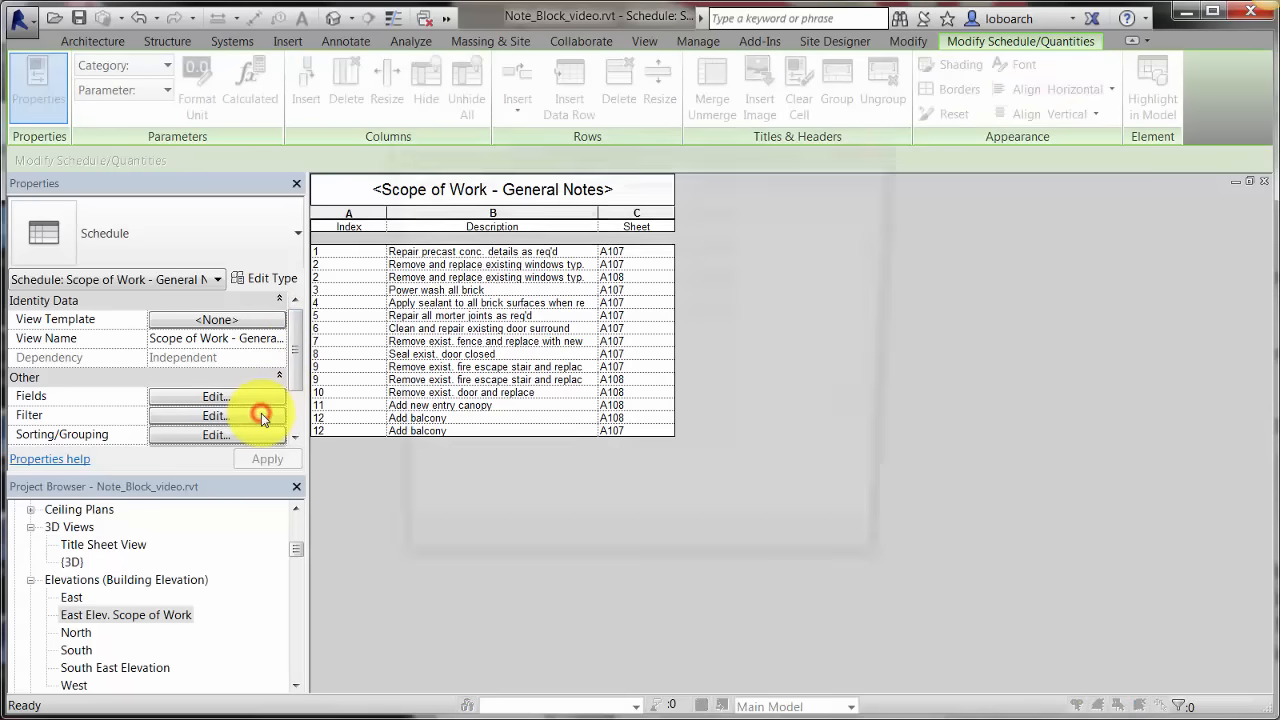
Filter the schedule to Sheet equals A107 and mark the Sheet field as hidden.
left_click(216, 414)
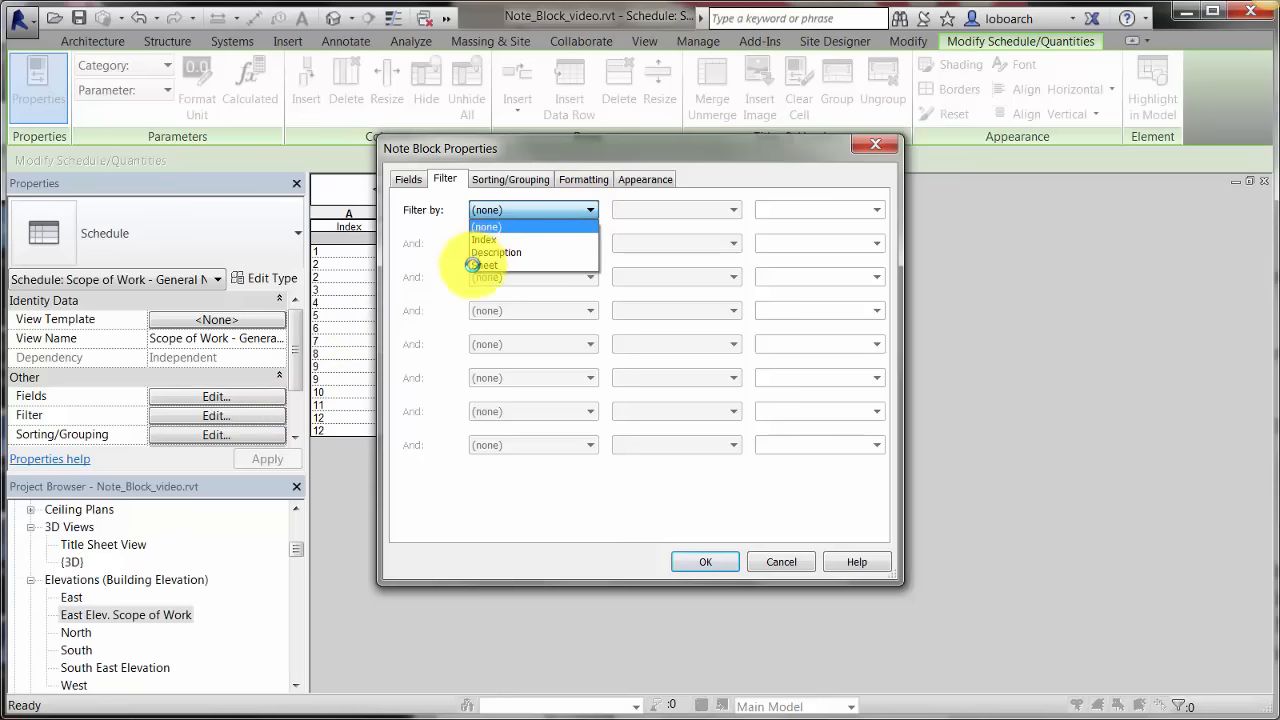
left_click(488, 264)
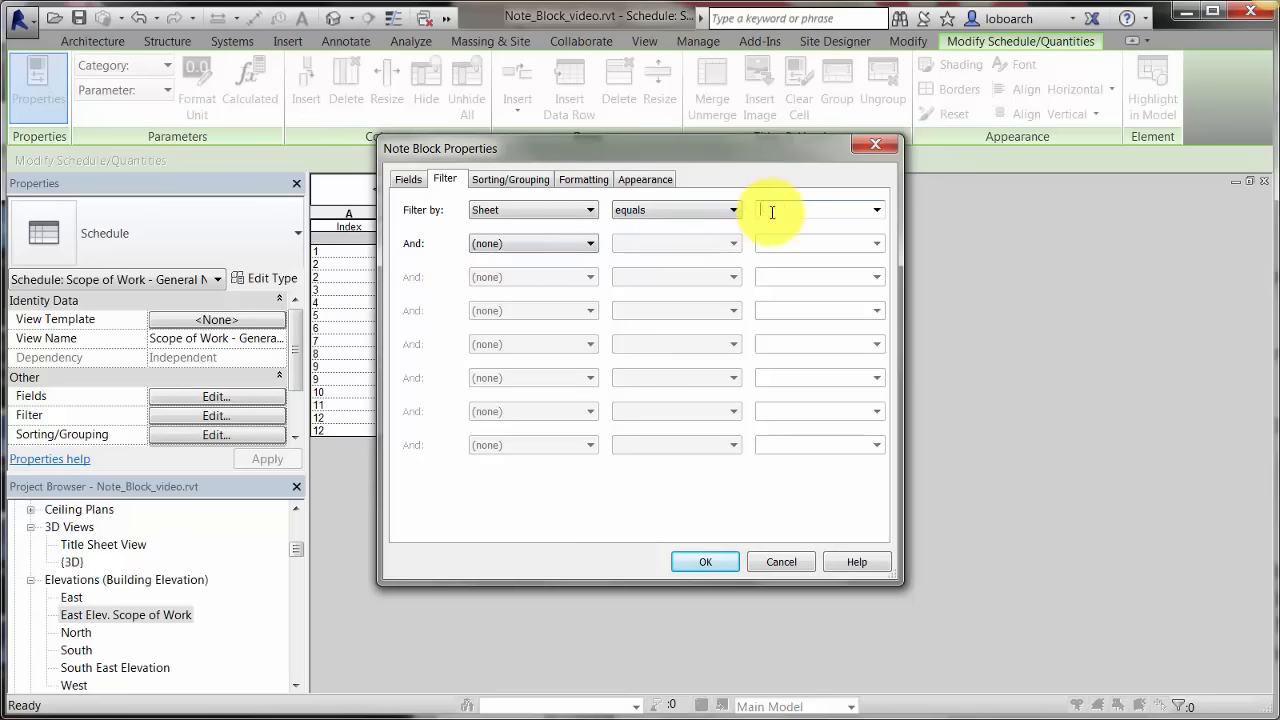
left_click(584, 180)
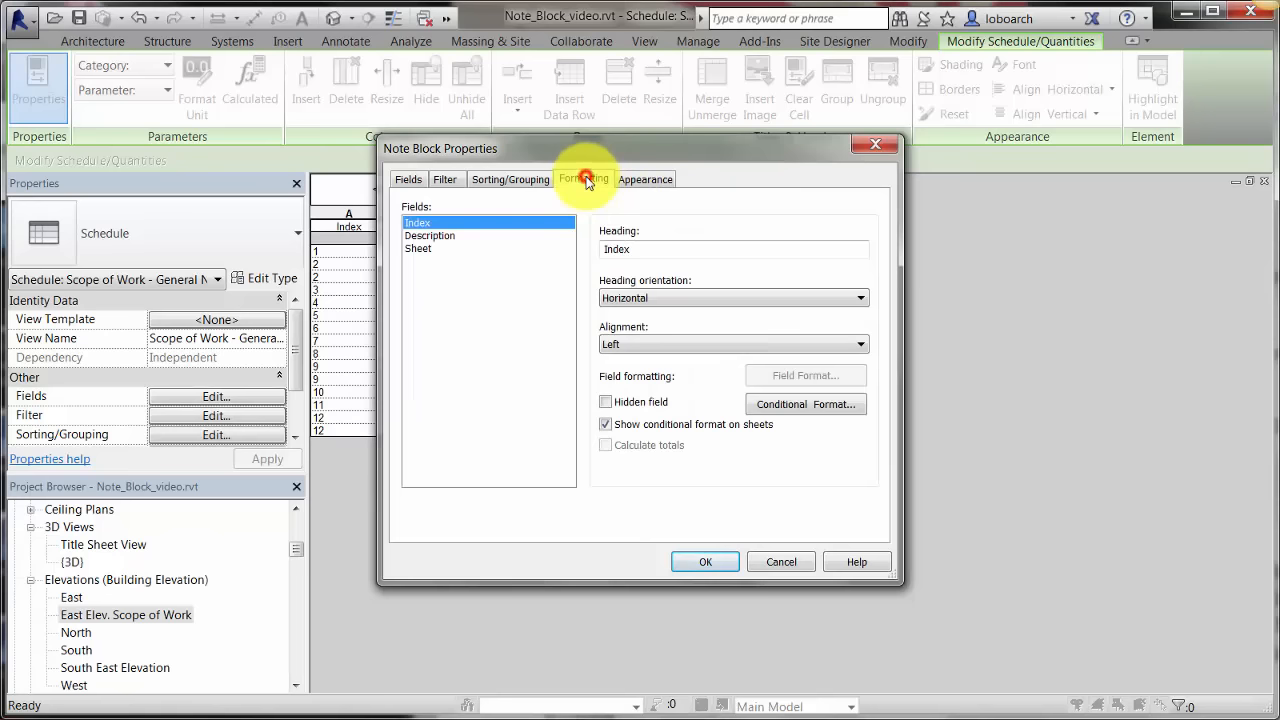
left_click(418, 248)
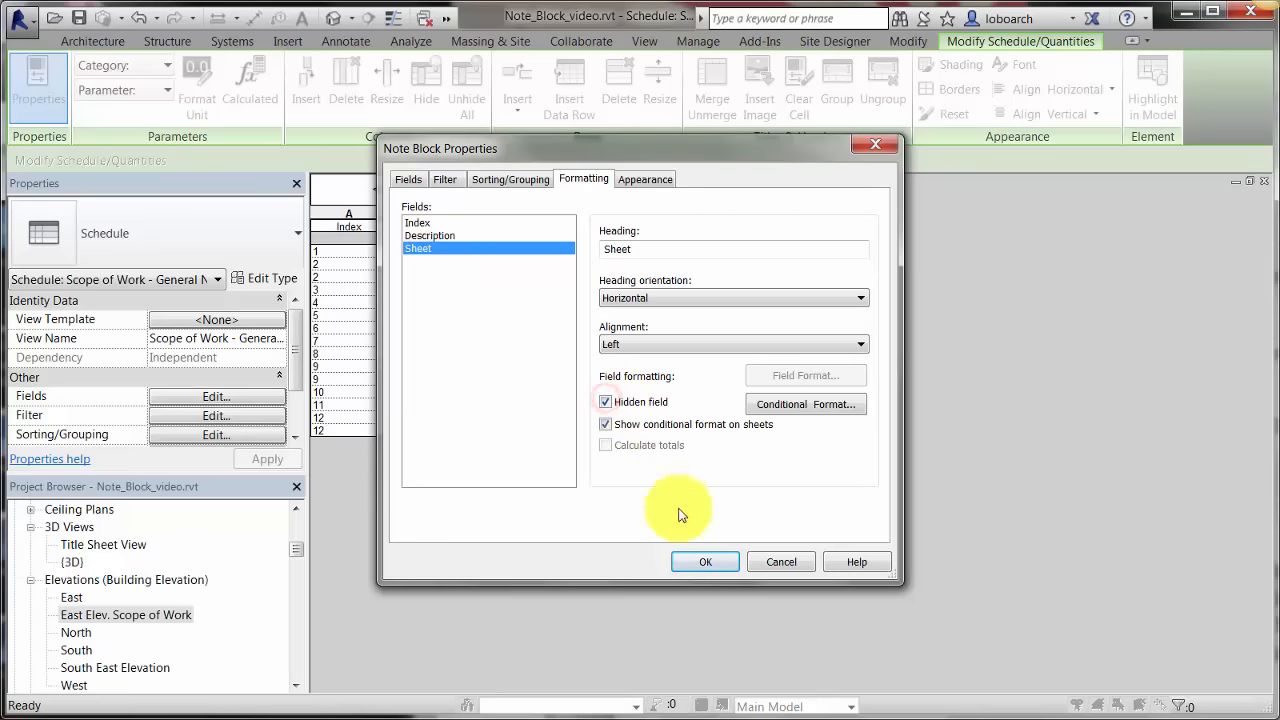
left_click(704, 560)
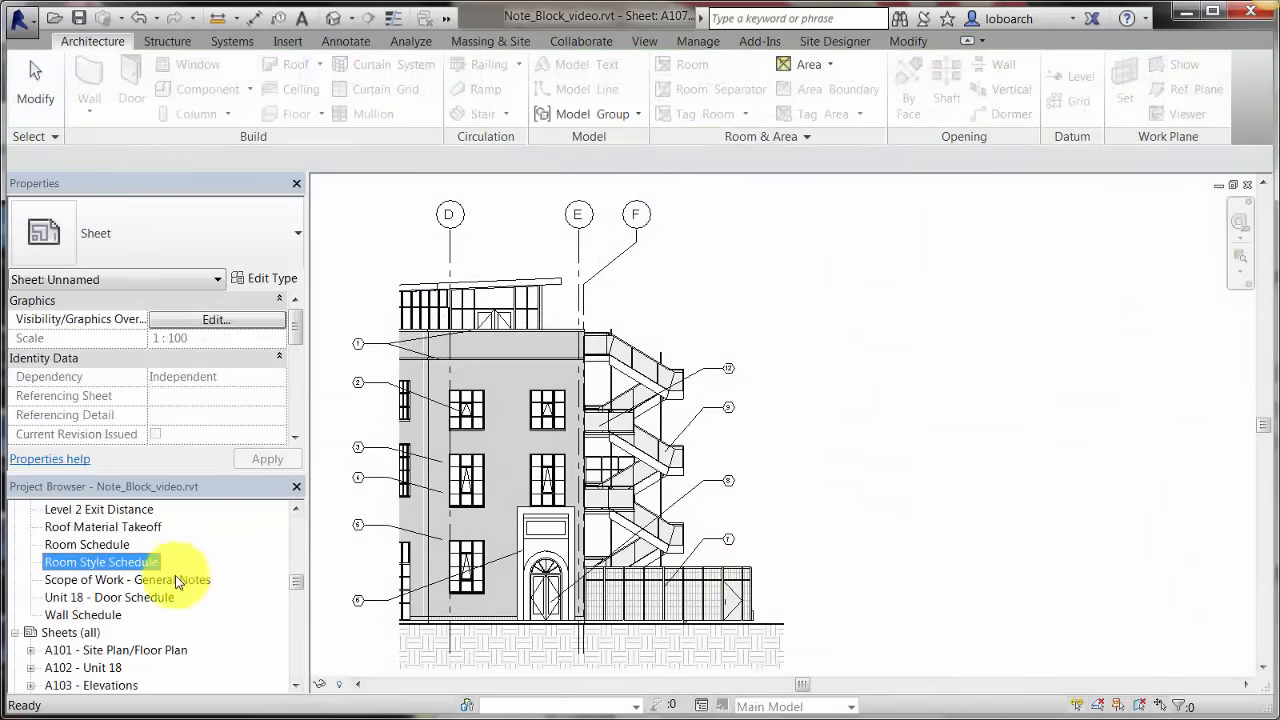
Place the General Notes schedule on sheet A107 beside the elevation from the Project Browser.
double_click(128, 580)
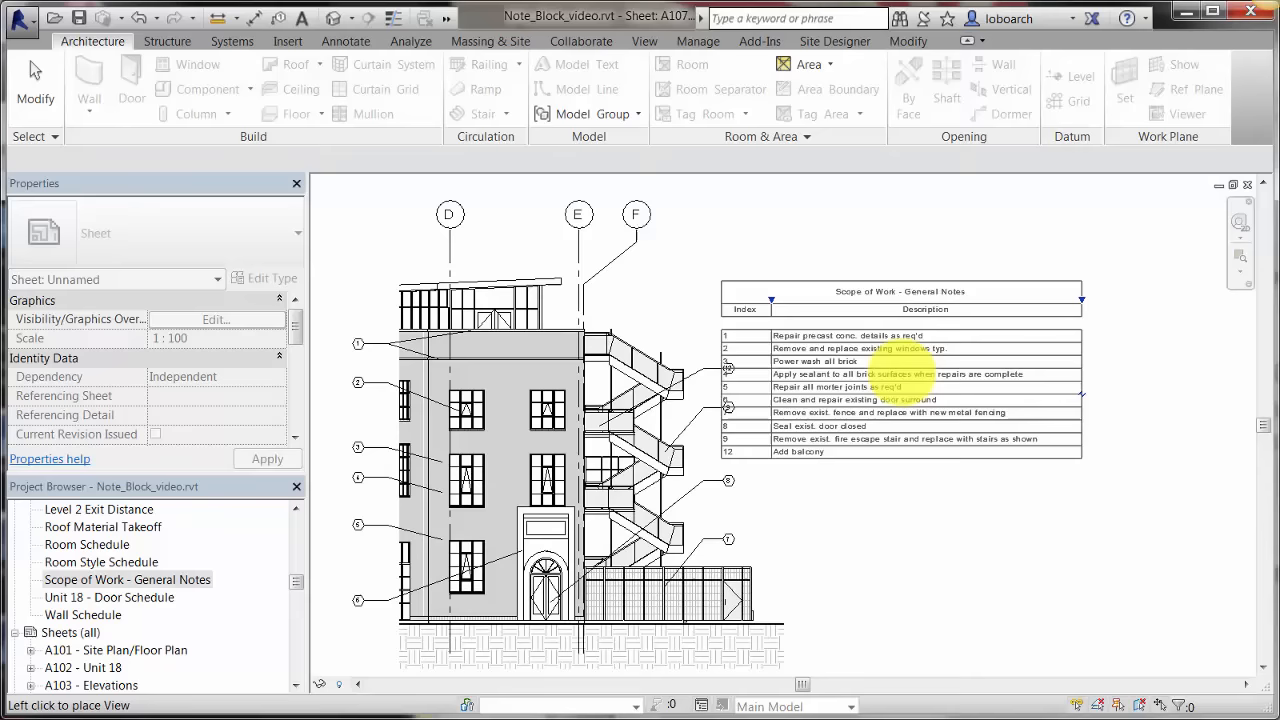